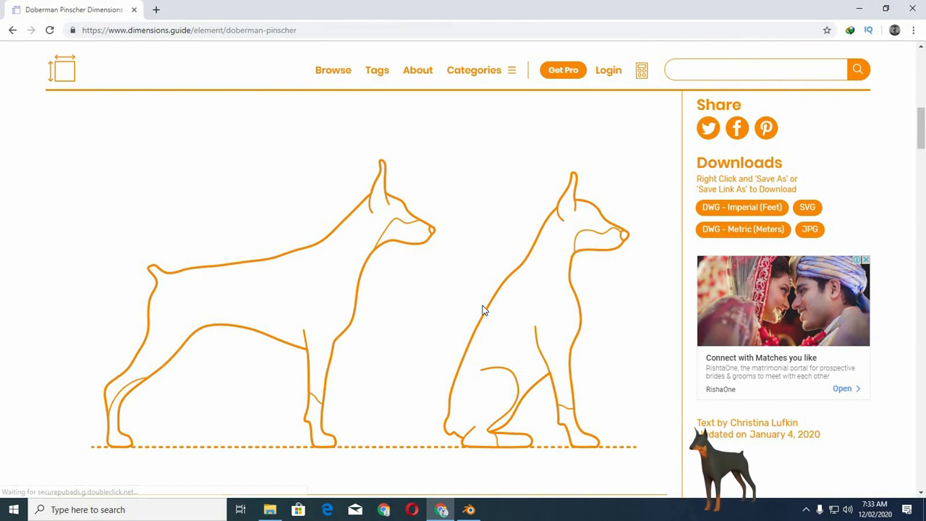
# Step: Delete the default cube and drop the Doberman blueprint JPG in as a front-facing reference image
pyautogui.scroll(-3)
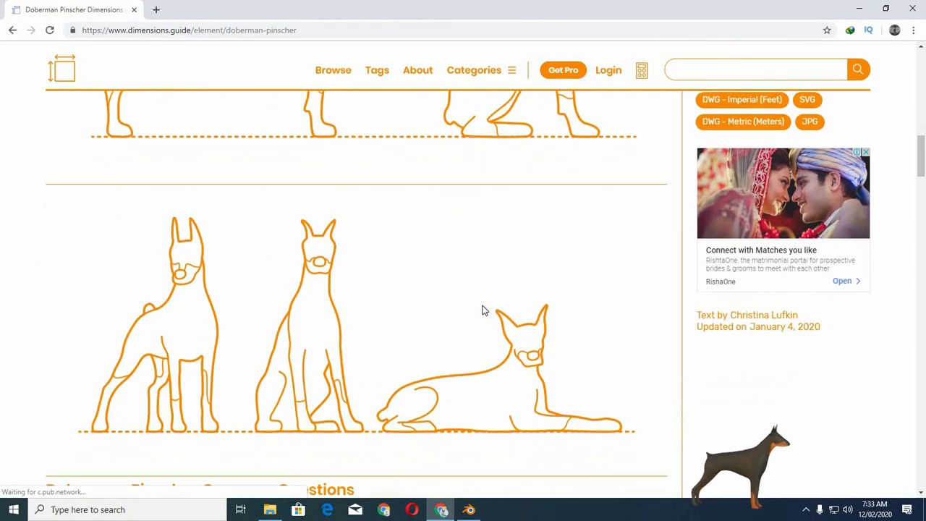
pyautogui.scroll(-3)
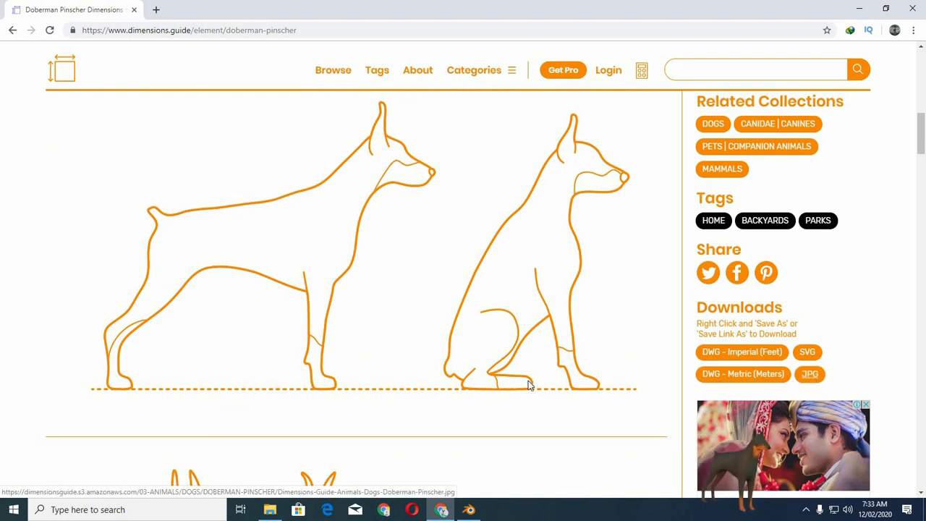
pyautogui.click(468, 509)
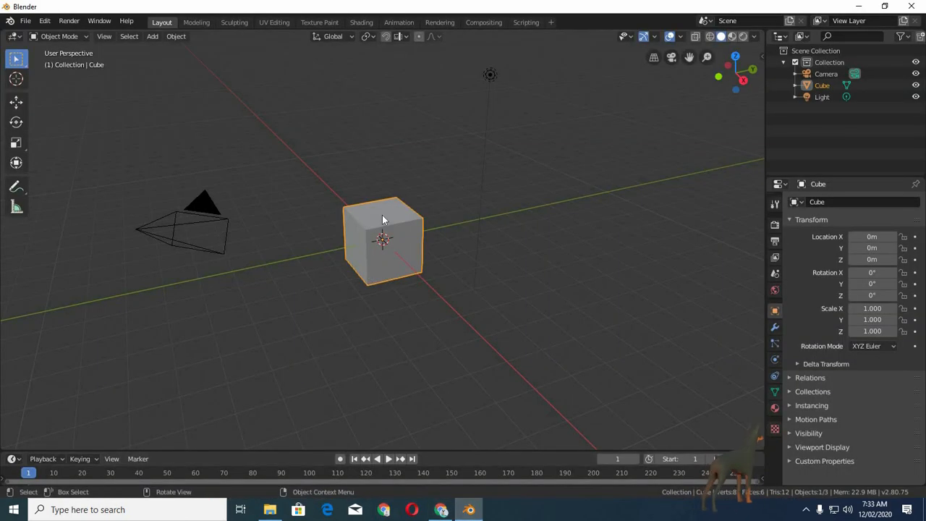
pyautogui.press('x')
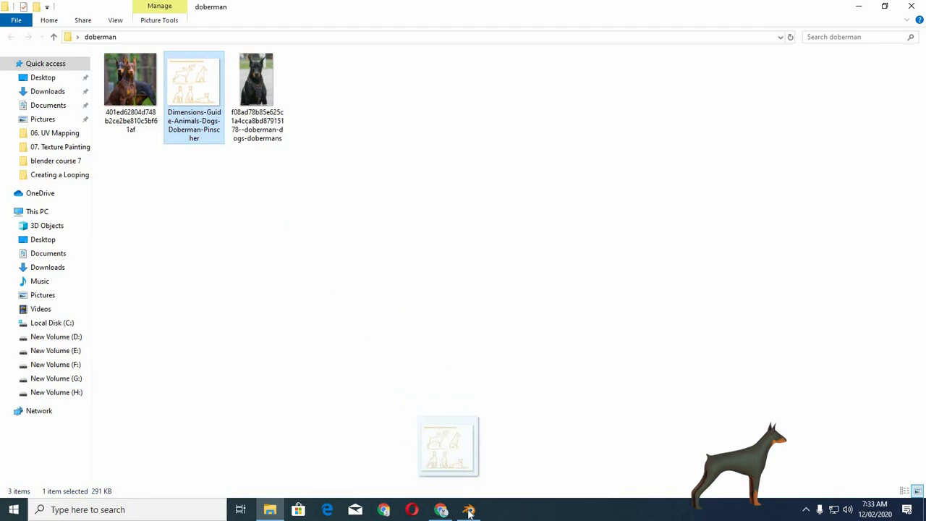
pyautogui.click(469, 509)
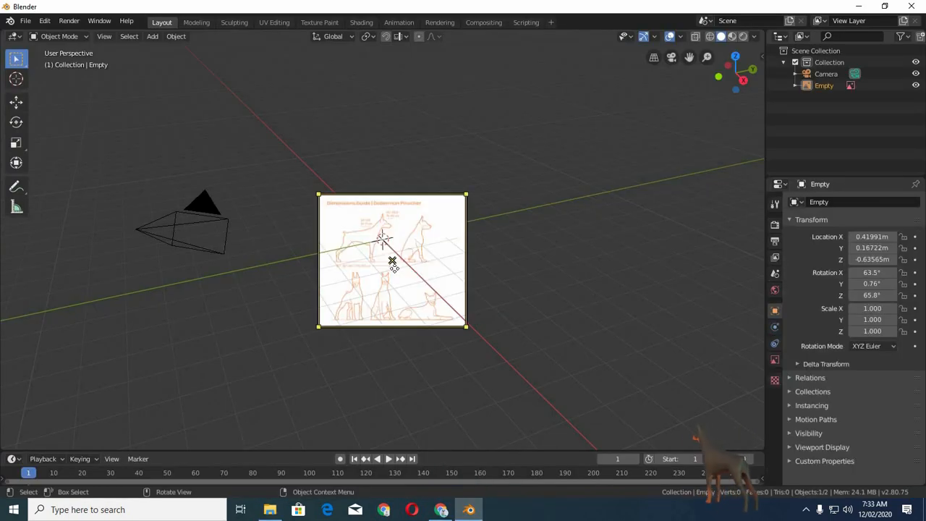
pyautogui.press('alt+g')
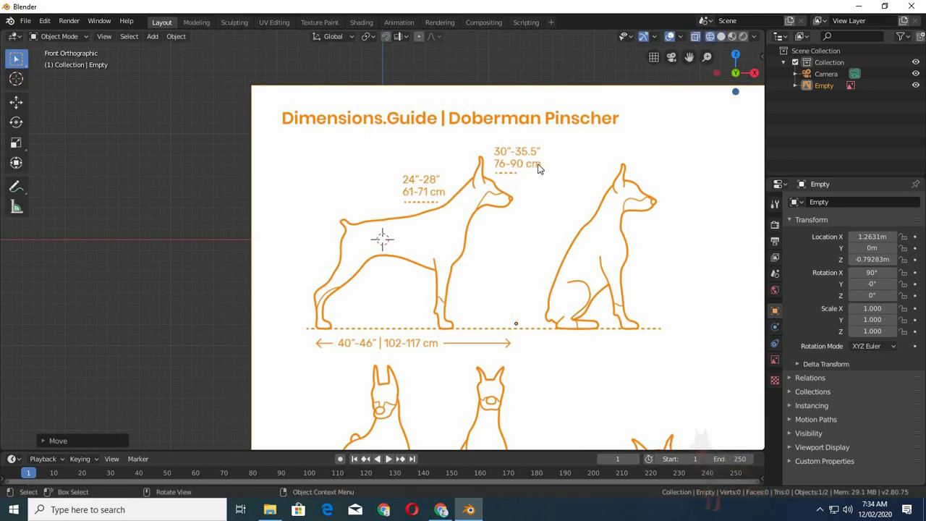
# Step: Add an upright plane over the Doberman drawing and rename it Doberman in the Outliner
pyautogui.click(152, 36)
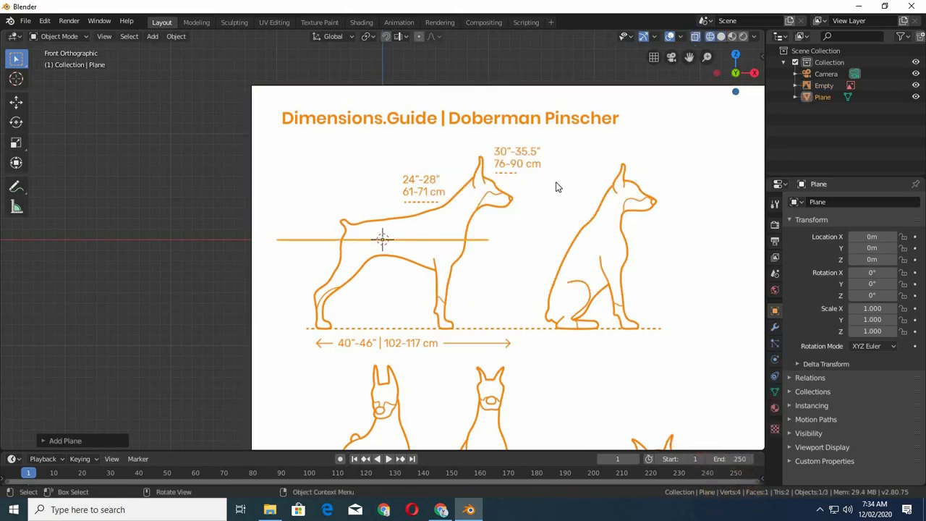
pyautogui.click(63, 439)
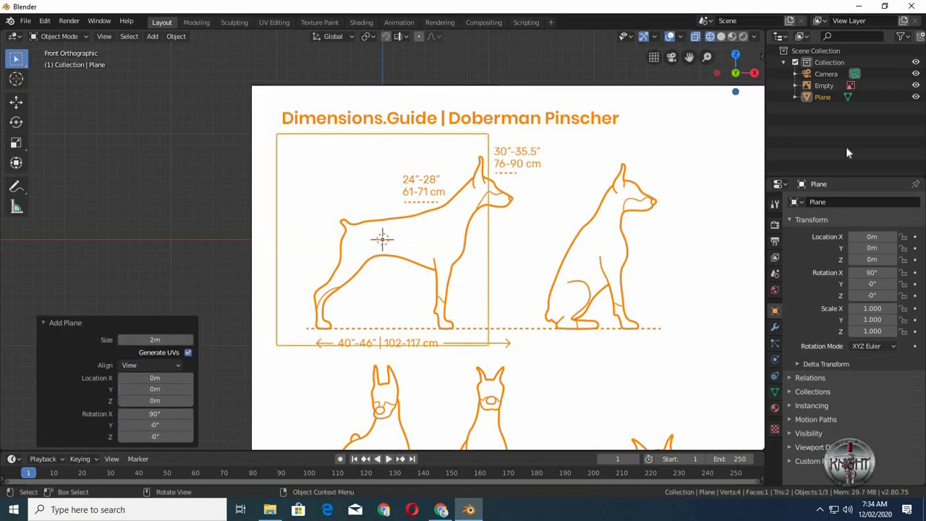
pyautogui.doubleClick(821, 96)
pyautogui.write('Doberman')
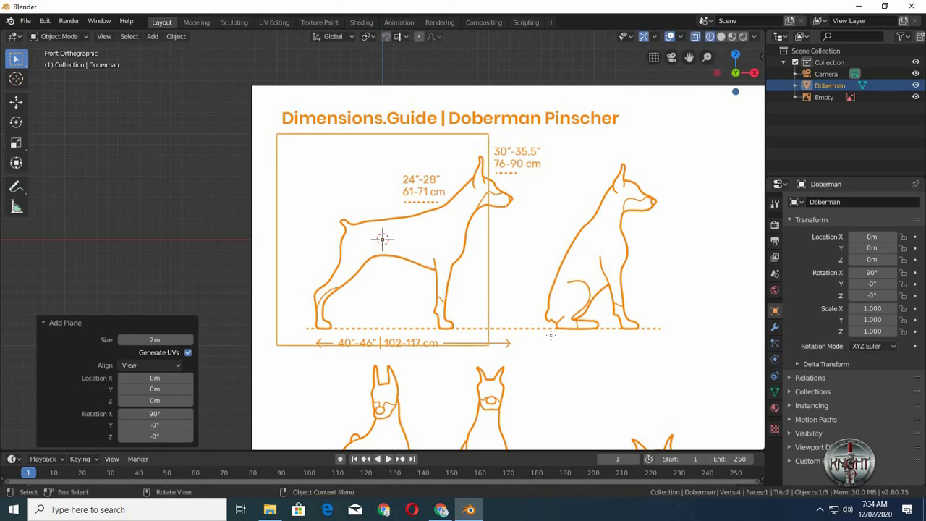
# Step: Edit the plane into a strip of quads fitted between the torso's back and belly lines
pyautogui.press('s')
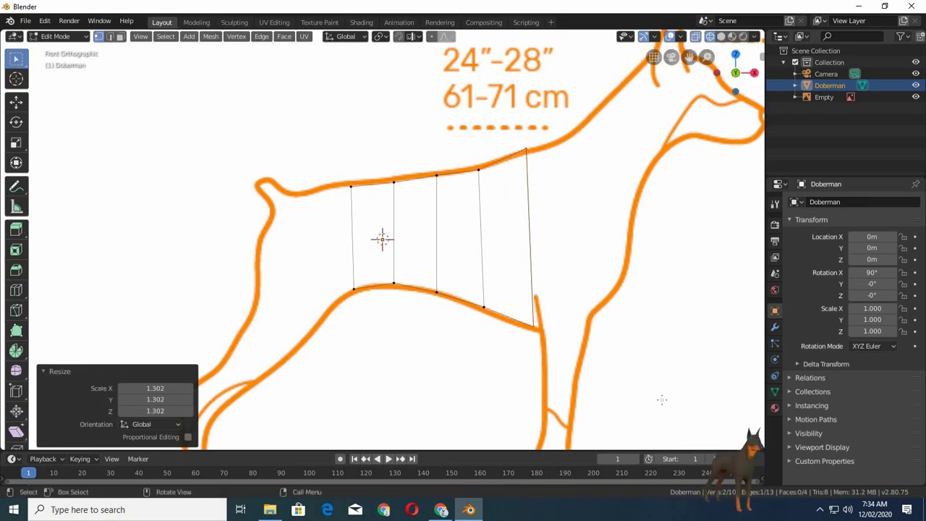
pyautogui.press('r')
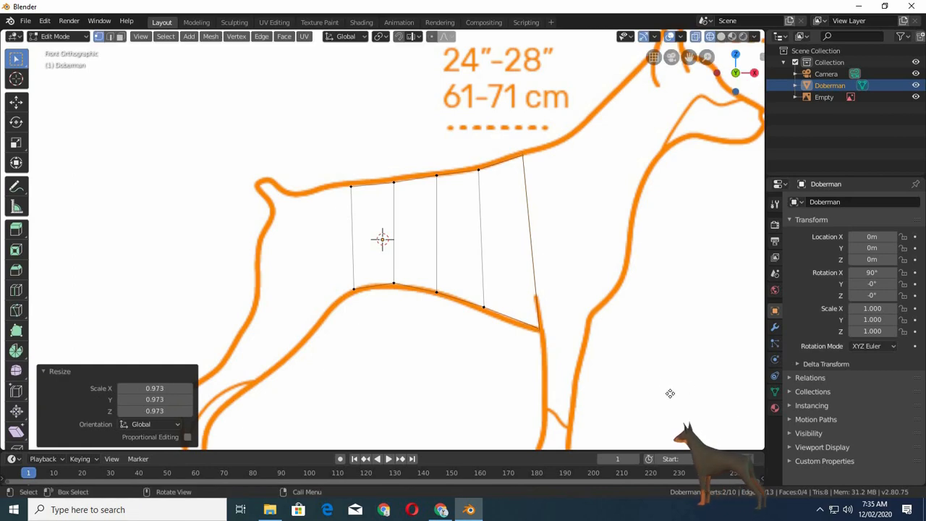
pyautogui.press('e')
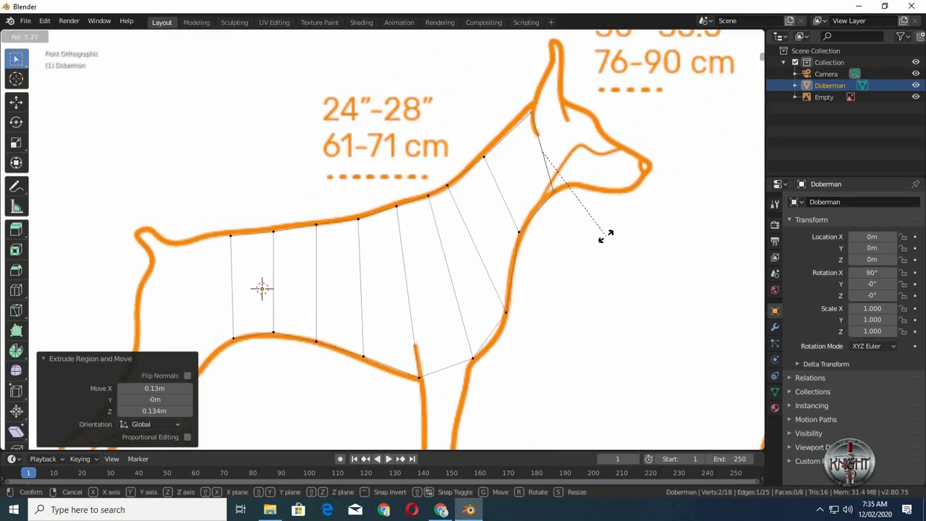
# Step: Extrude the strip up the neck into the head, nudging vertices onto the outline
pyautogui.moveTo(607, 232); pyautogui.dragTo(590, 237)
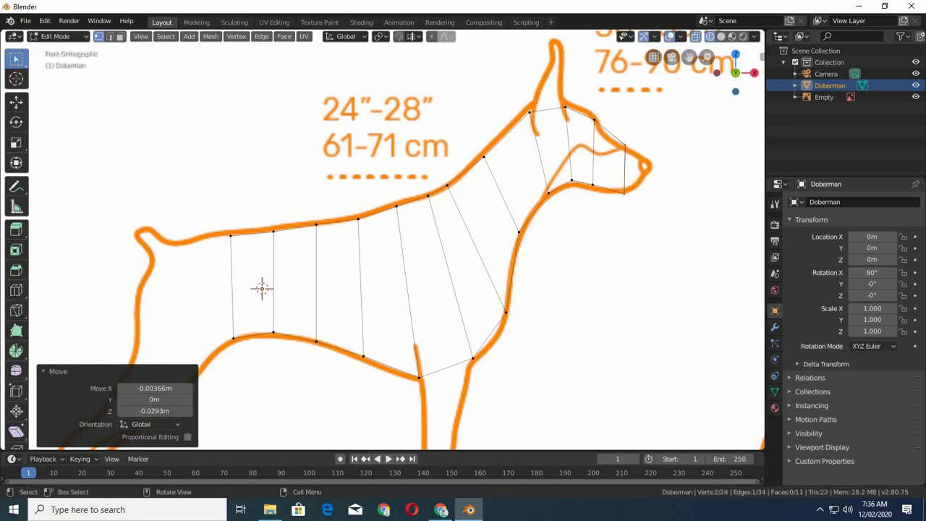
pyautogui.press('s')
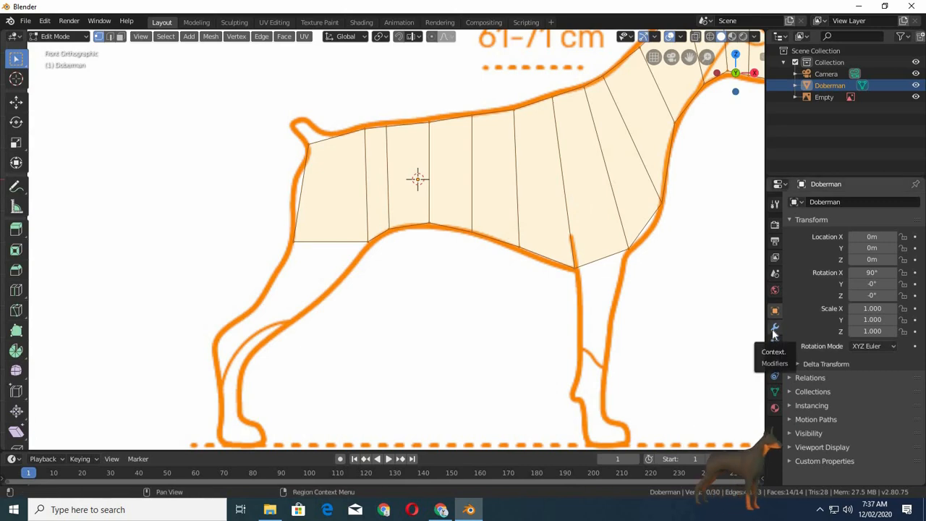
# Step: Show the Modifier Properties for the Doberman body mesh
pyautogui.click(776, 327)
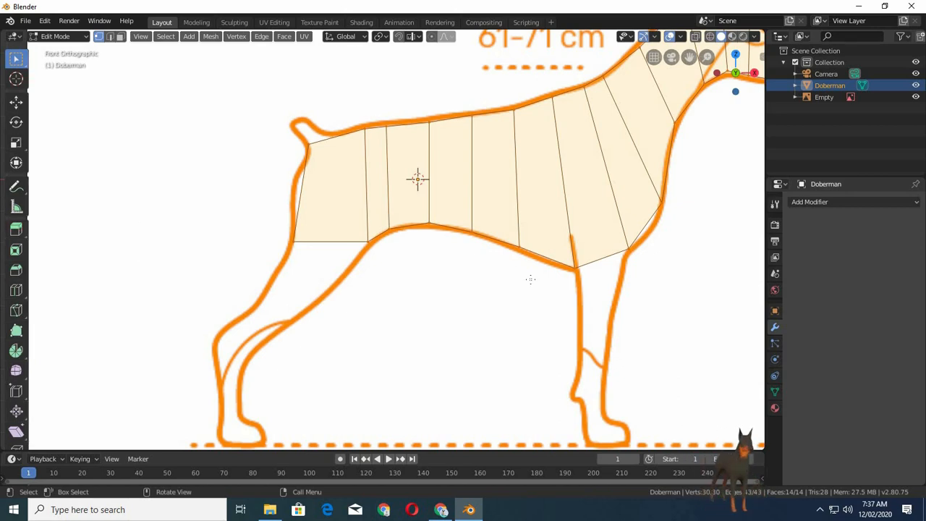
# Step: Extrude the body faces outward for thickness and orbit to check the solid shape
pyautogui.moveTo(417, 179); pyautogui.dragTo(475, 285)
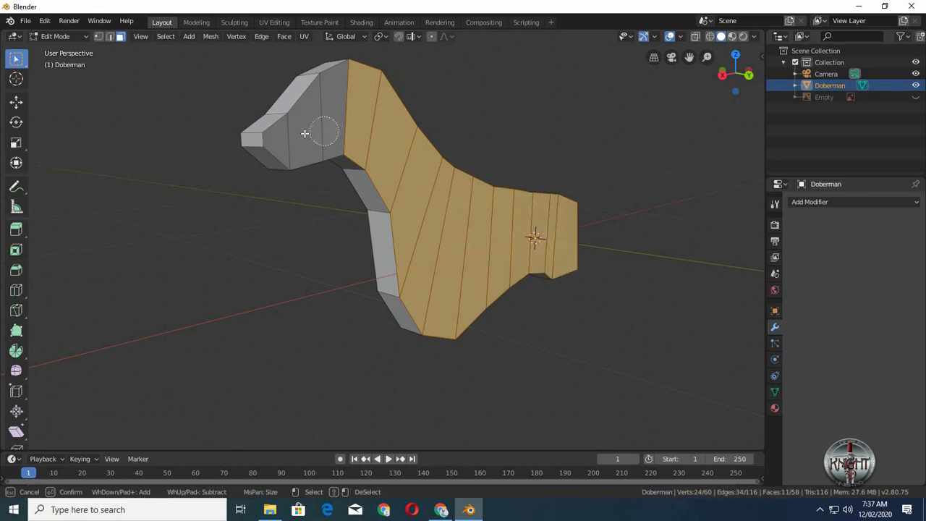
# Step: Delete the selected half's vertices and add a Mirror modifier to the body
pyautogui.press('x')
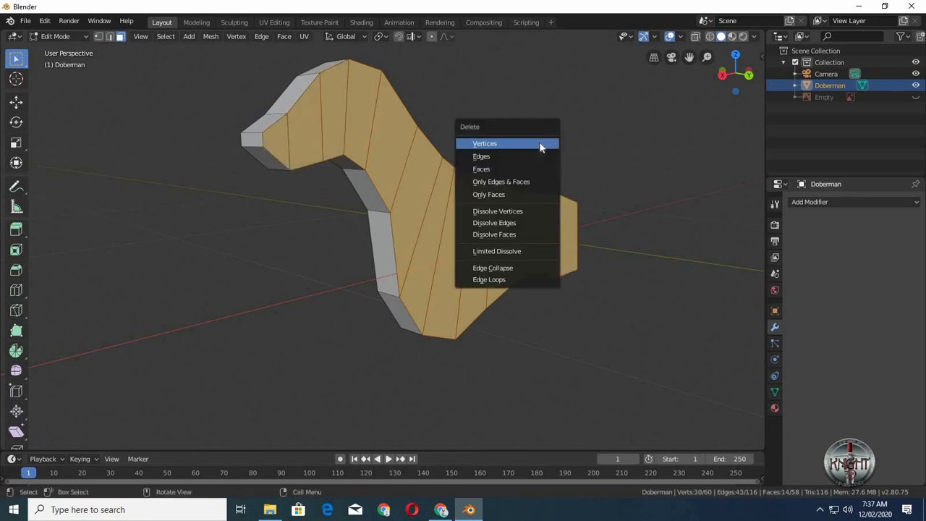
pyautogui.click(483, 143)
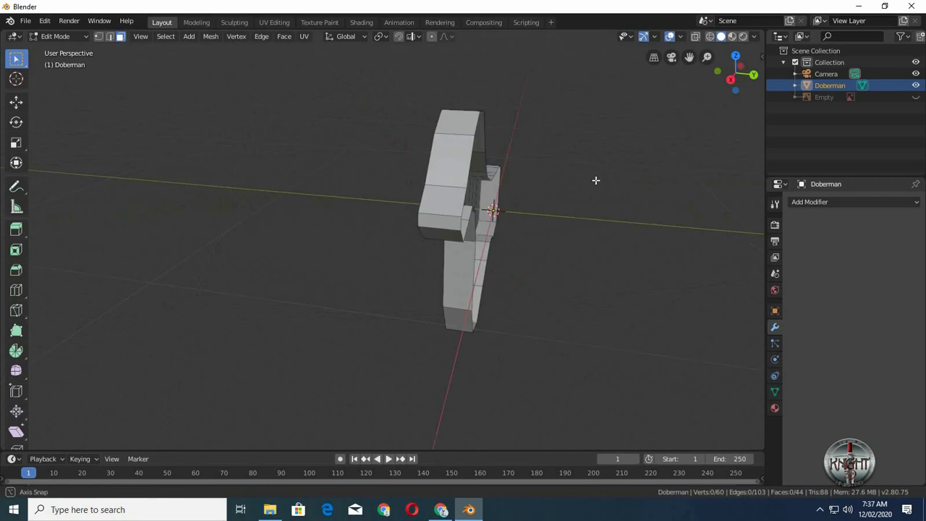
pyautogui.click(854, 202)
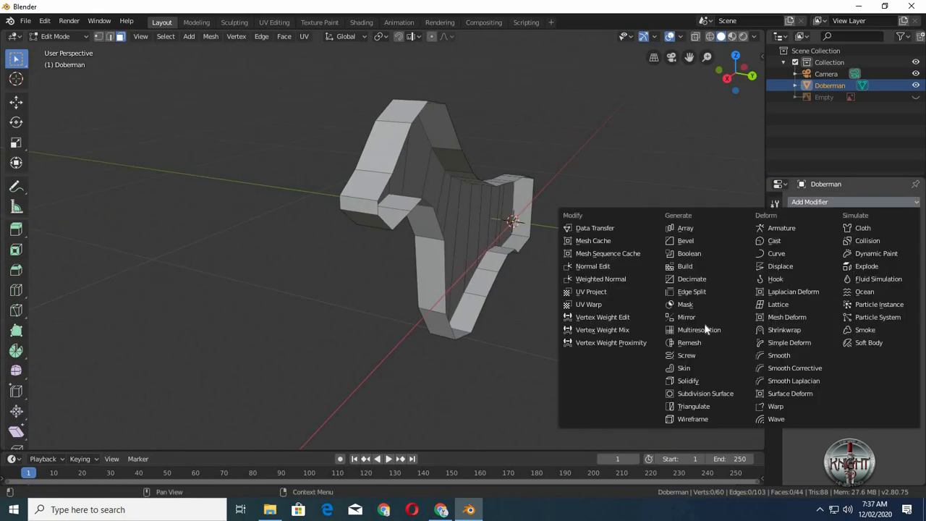
pyautogui.click(686, 317)
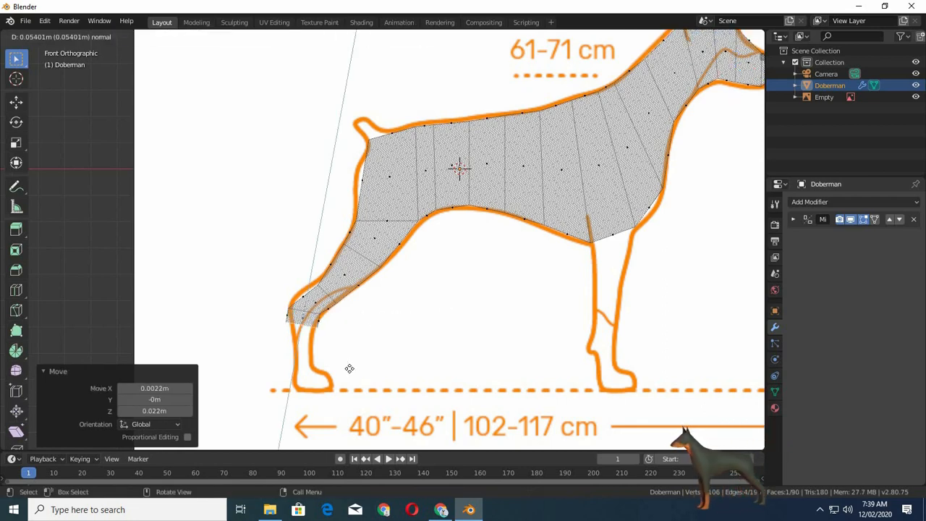
# Step: Extrude and scale vertices down the hind leg outline toward the ground
pyautogui.press('s')
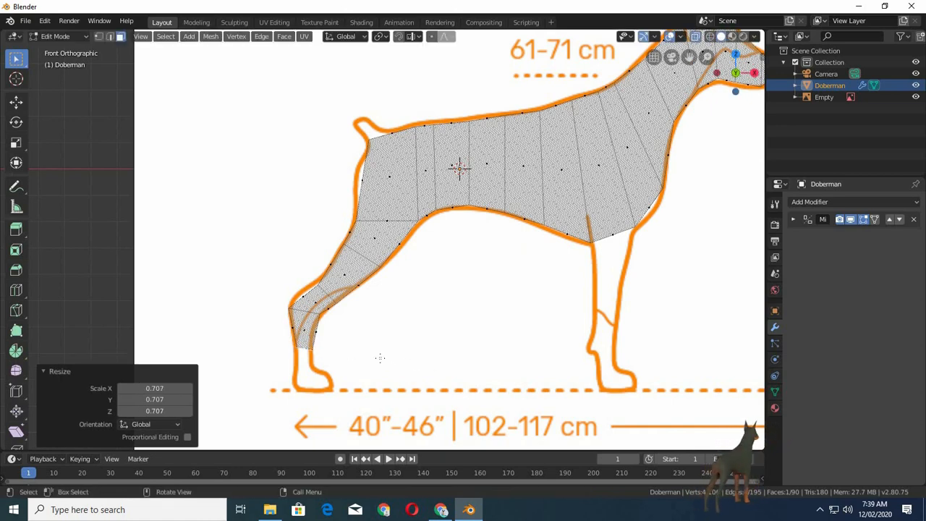
pyautogui.moveTo(375, 365)
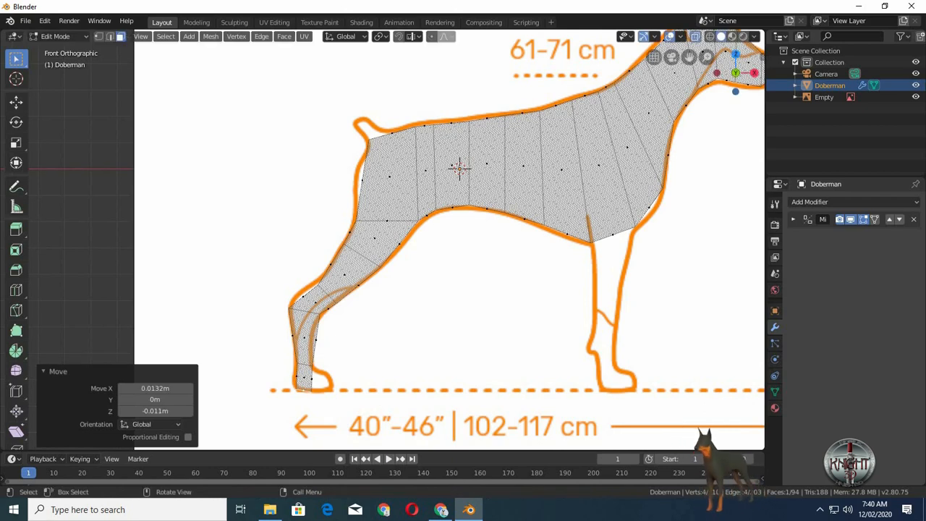
pyautogui.press('s')
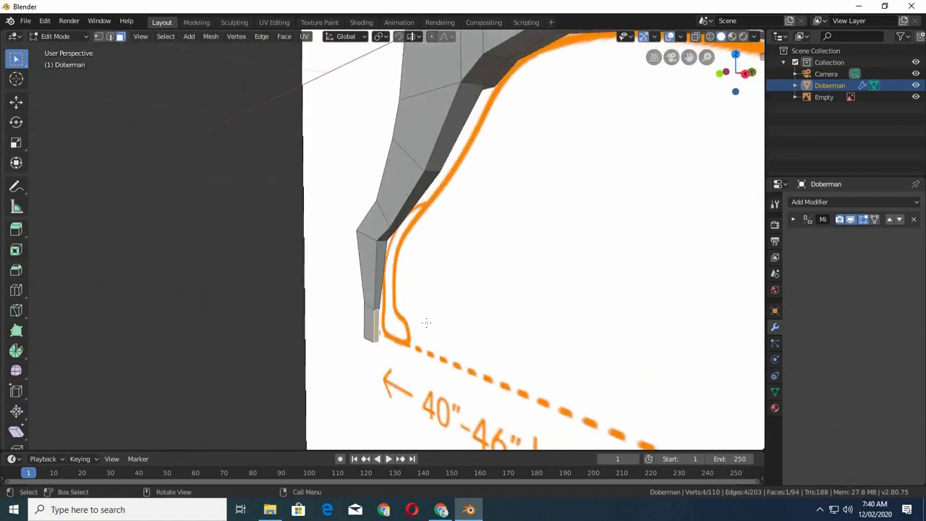
# Step: In front view, move the back paw vertices forward onto the foot outline and fix a leg vertex
pyautogui.press('KP_1')
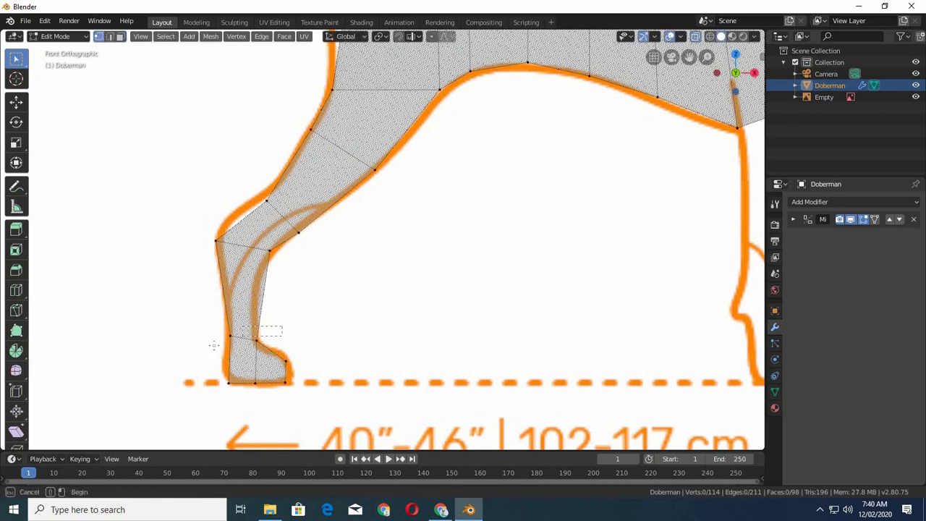
pyautogui.moveTo(273, 331); pyautogui.dragTo(297, 376)
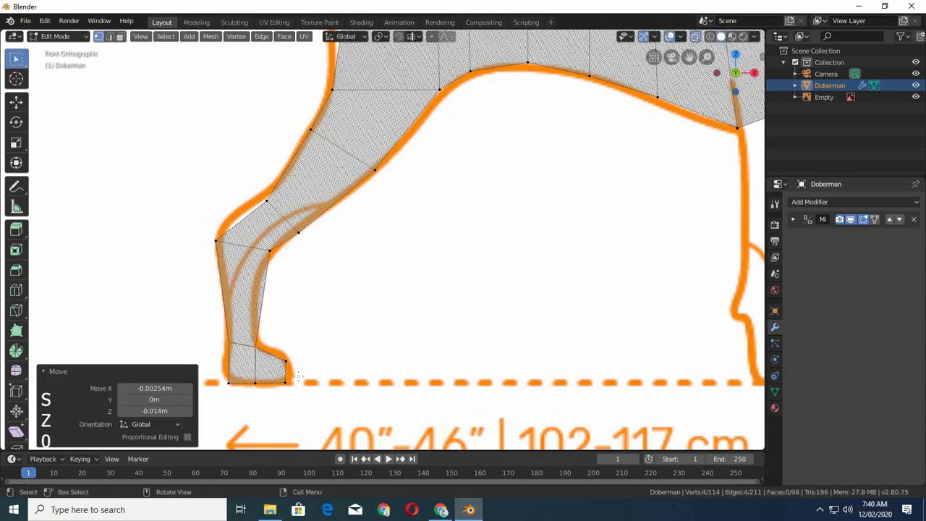
pyautogui.press('s')
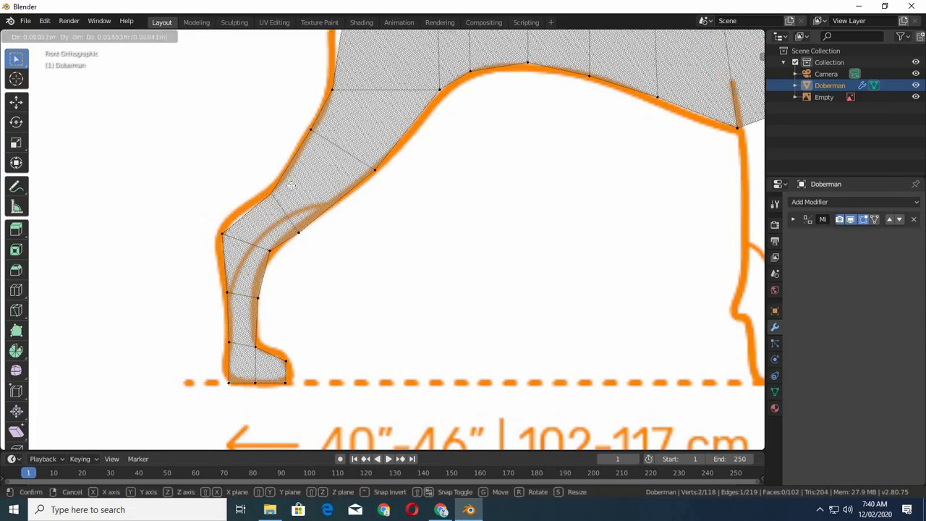
pyautogui.moveTo(289, 185); pyautogui.dragTo(298, 209)
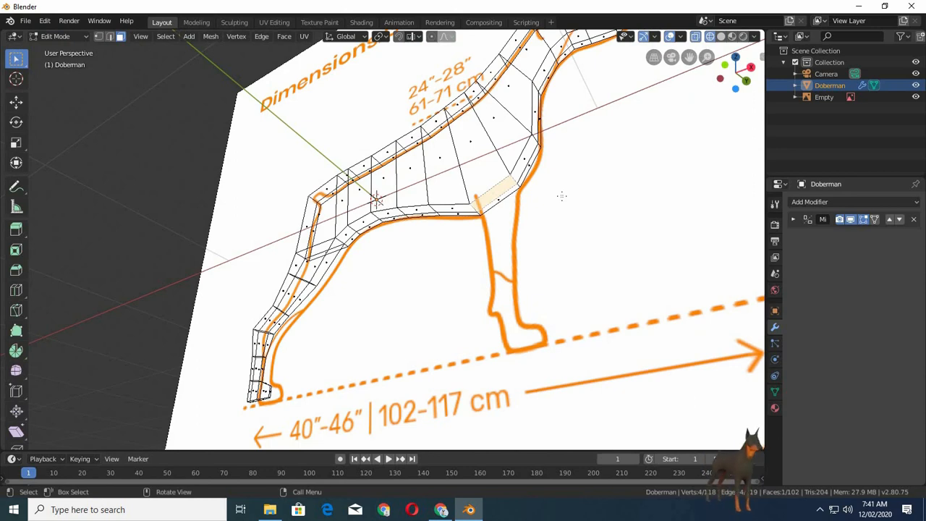
# Step: Extrude vertices down the front leg and slide the paw along the ground line on X
pyautogui.press('KP_1')
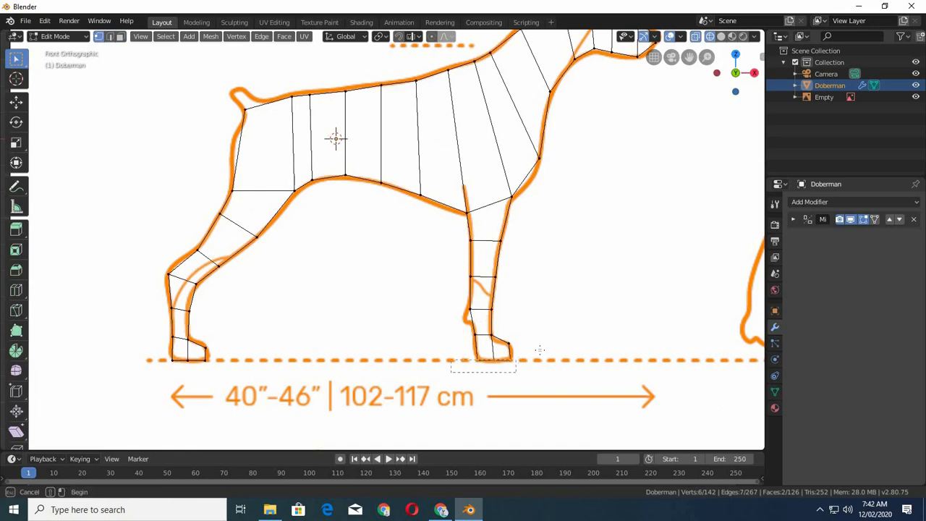
pyautogui.press('s')
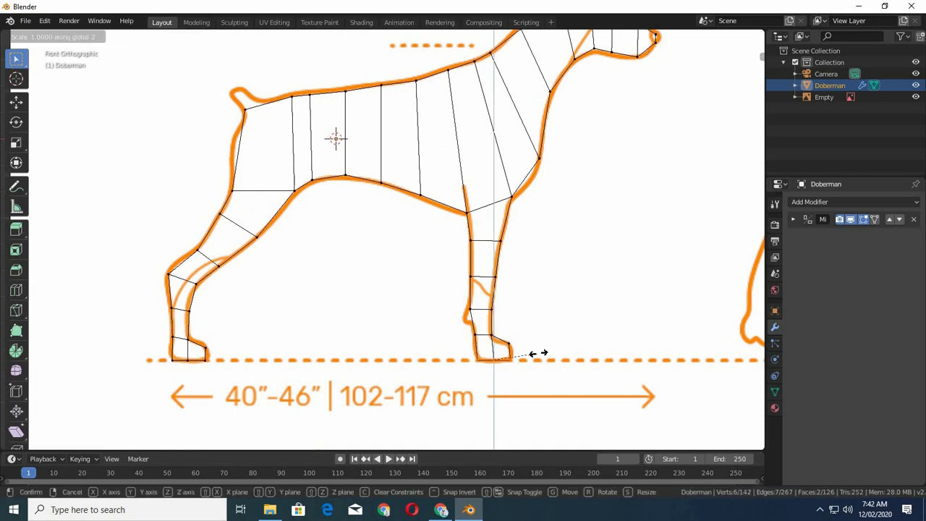